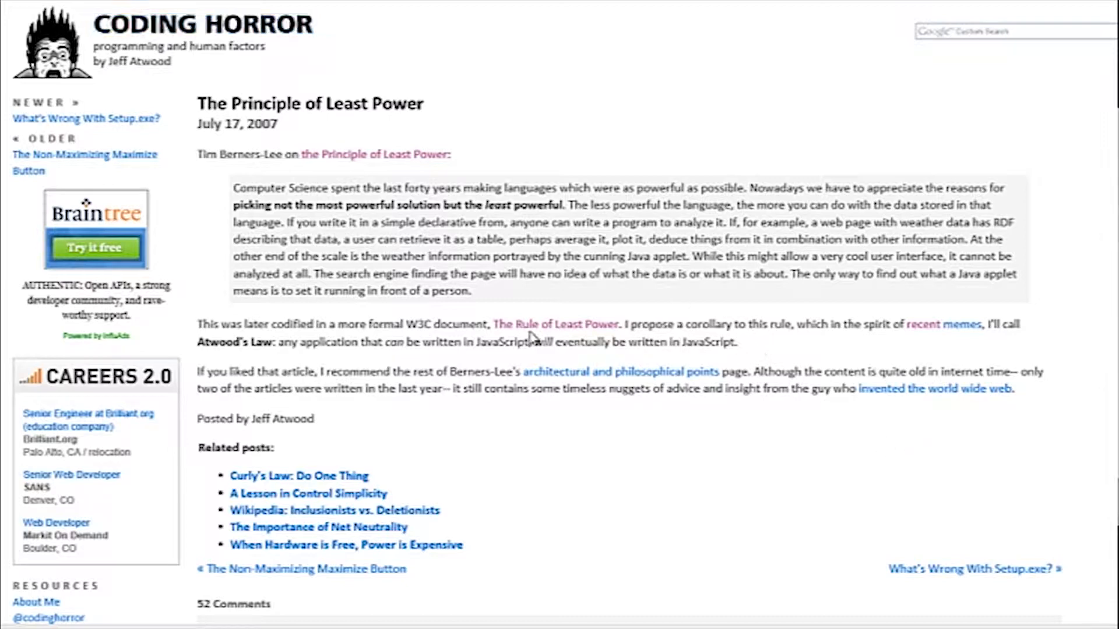
Reveal the 'compiles to JavaScript' and 'intent at design time' bullets on TypeScript Rocks.
drag(274, 342, 740, 342)
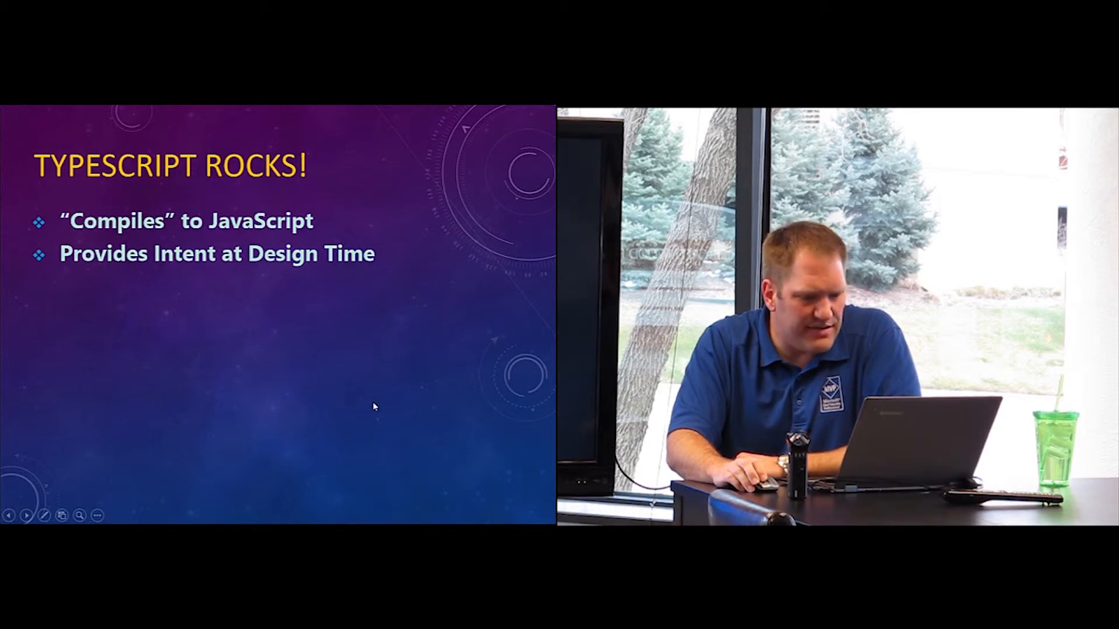
right_click(374, 405)
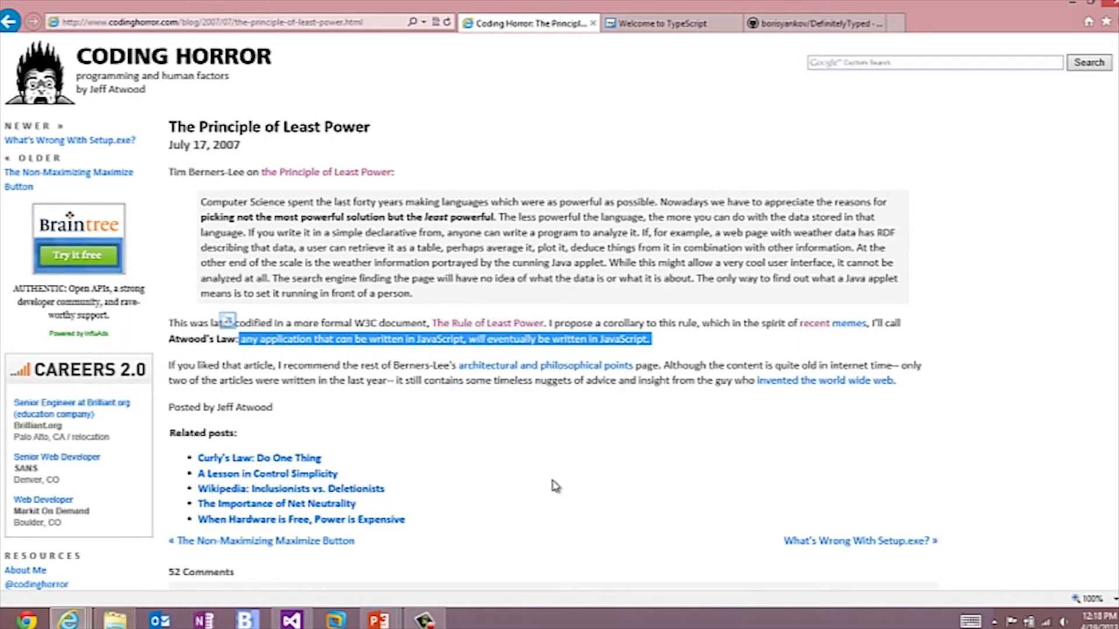
mouse_move(698, 64)
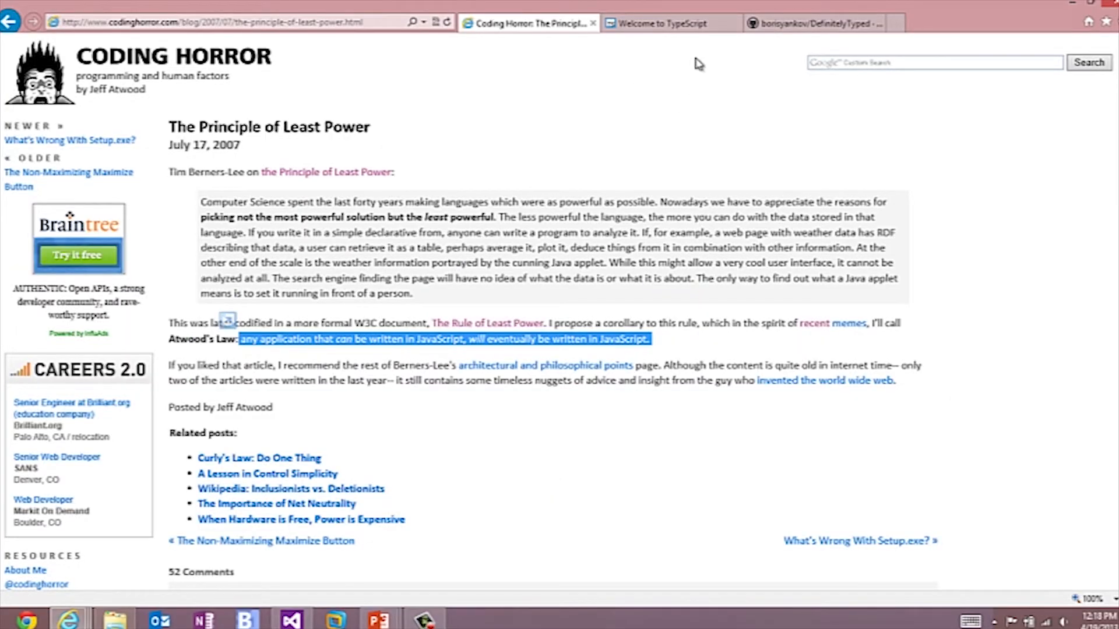
Bring up the TypeScript home page and follow the 'play' link to the Playground.
click(668, 23)
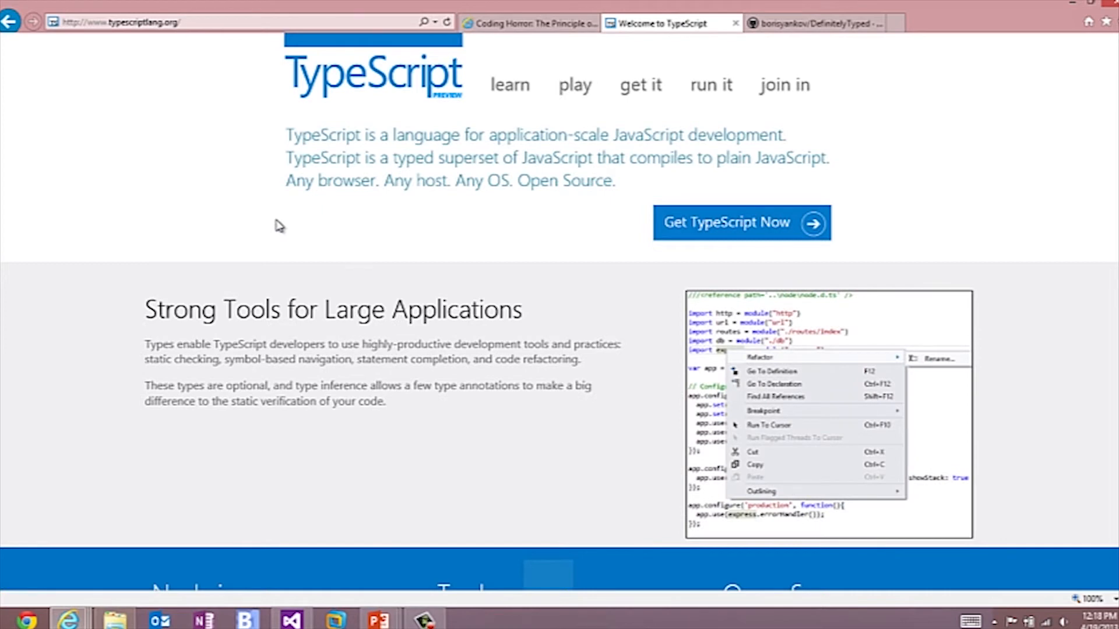
mouse_move(445, 123)
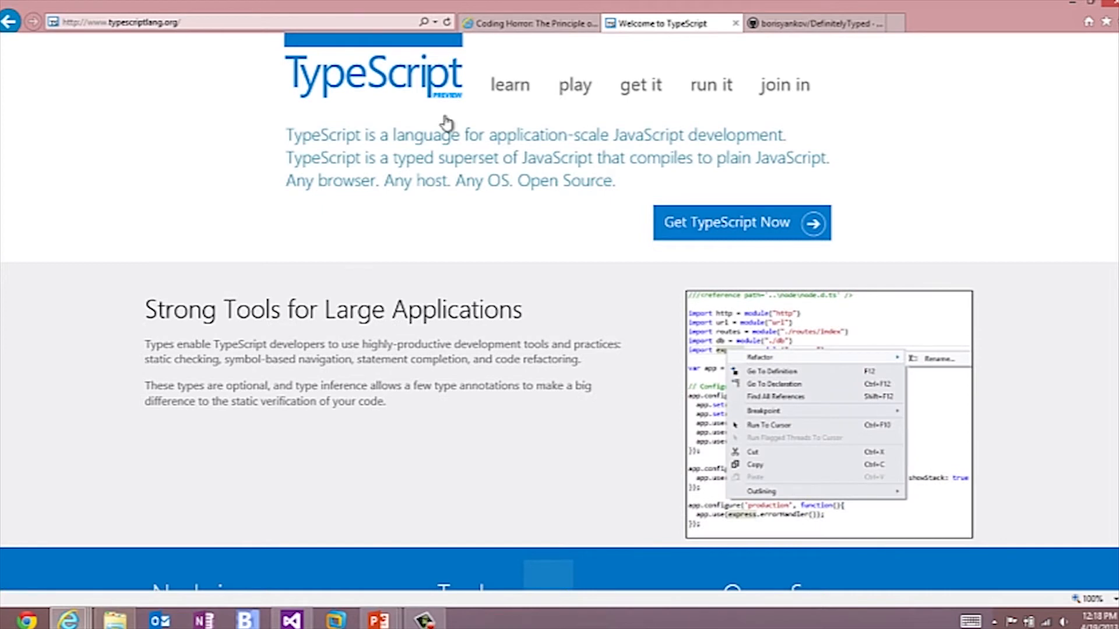
mouse_move(618, 104)
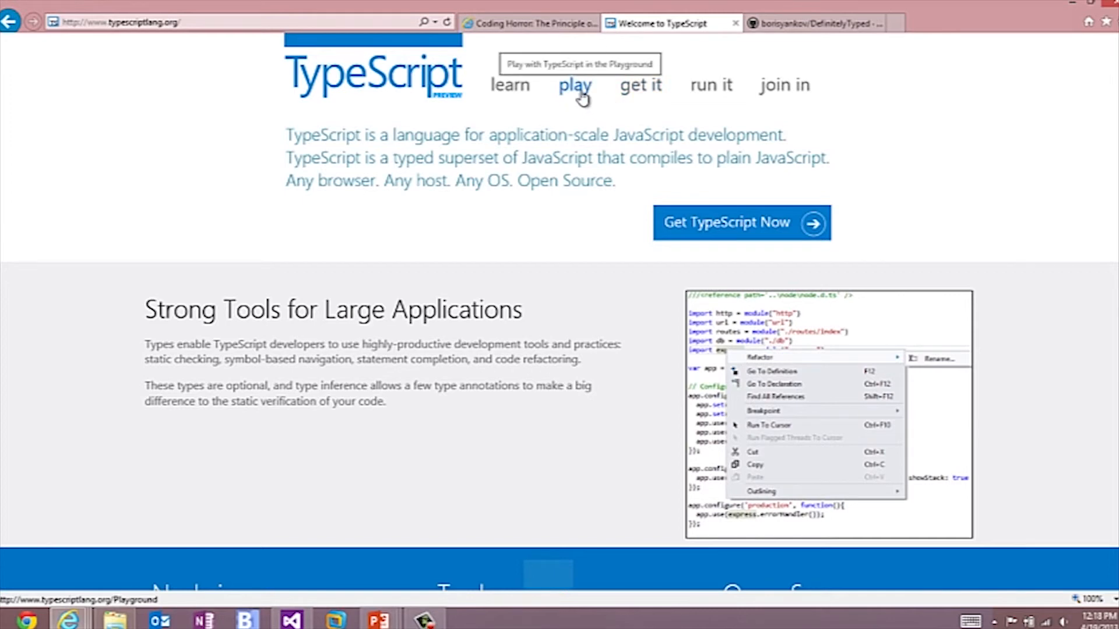
click(574, 85)
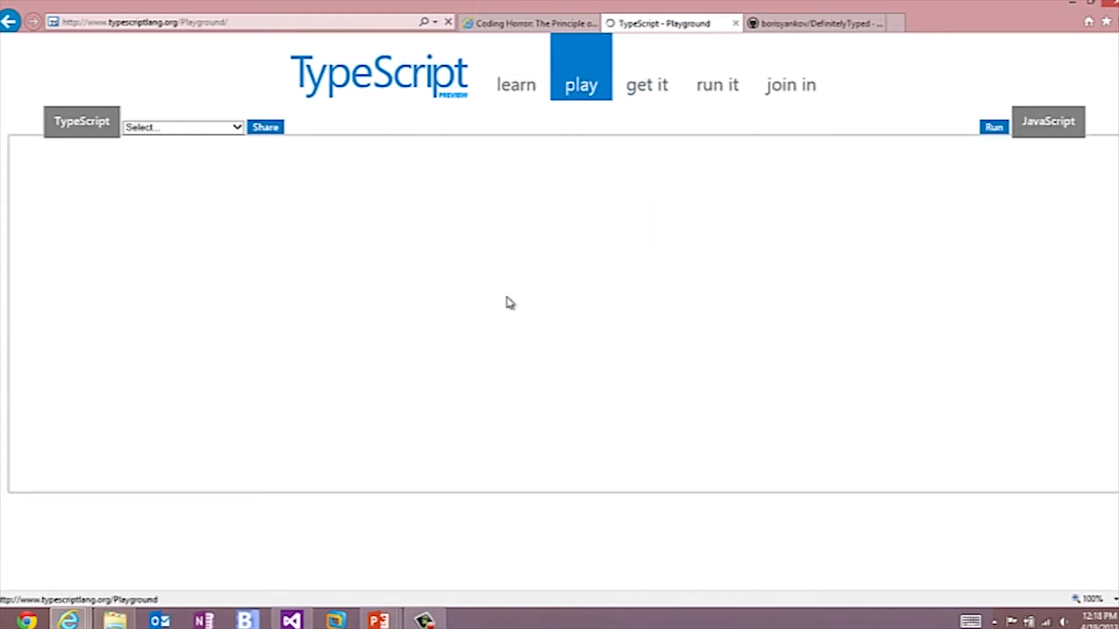
Load the 'Walkthrough: Classes' sample, then go to the TypeScript Tutorial page.
click(181, 127)
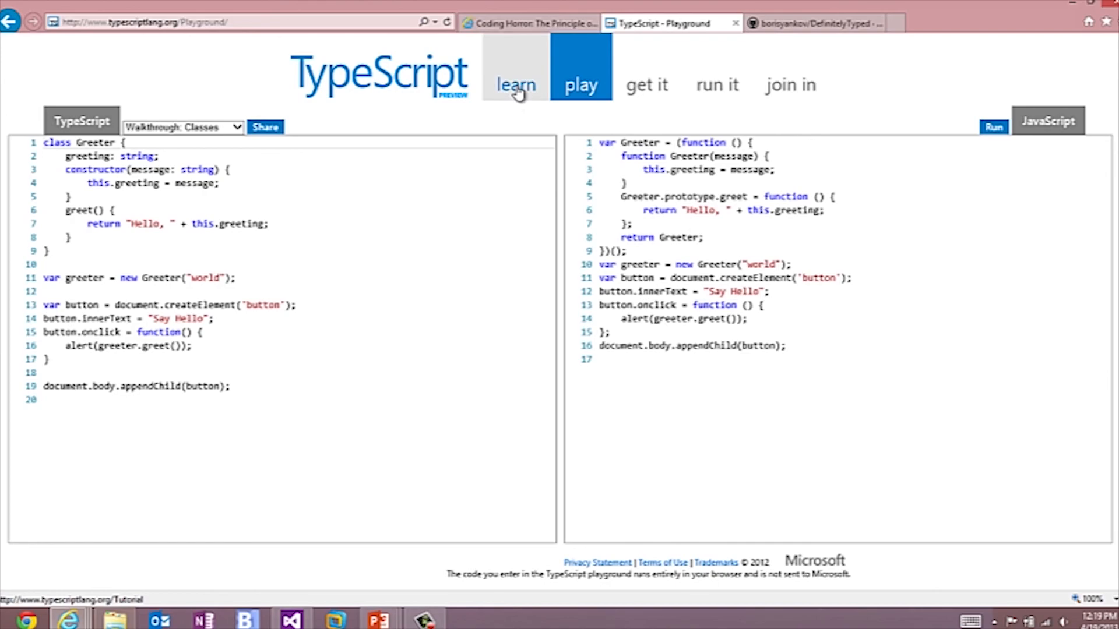
click(516, 85)
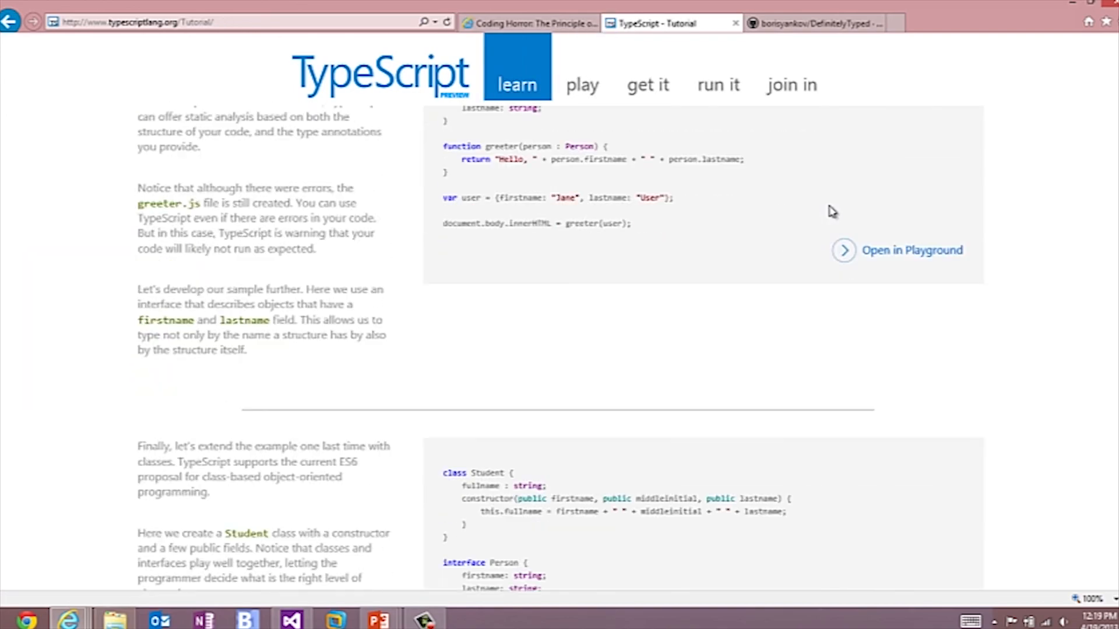